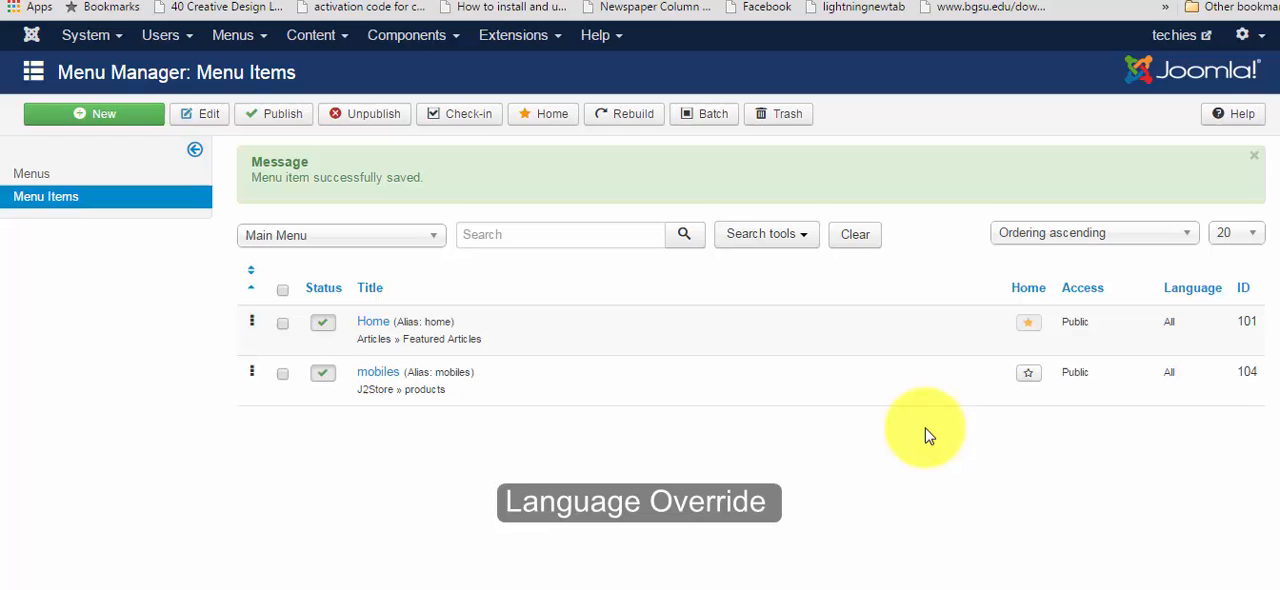
pyautogui.moveTo(512, 36)
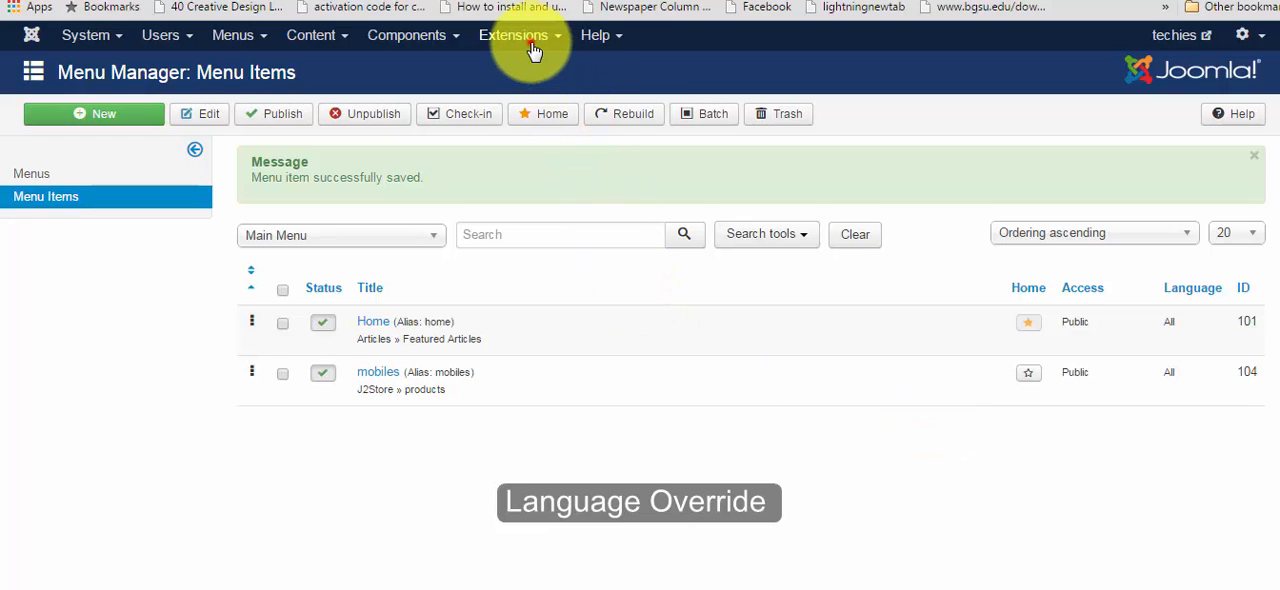
# Step: Go from Menu Manager to the Language Overrides manager via Extensions > Language Manager
pyautogui.click(514, 36)
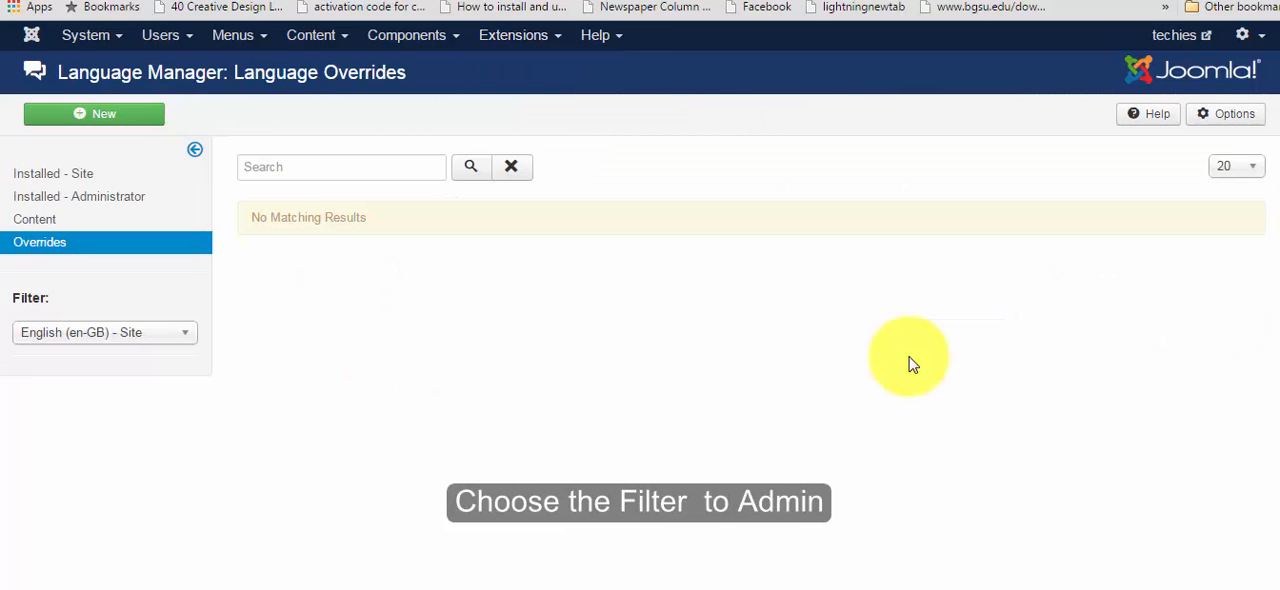
pyautogui.moveTo(180, 318)
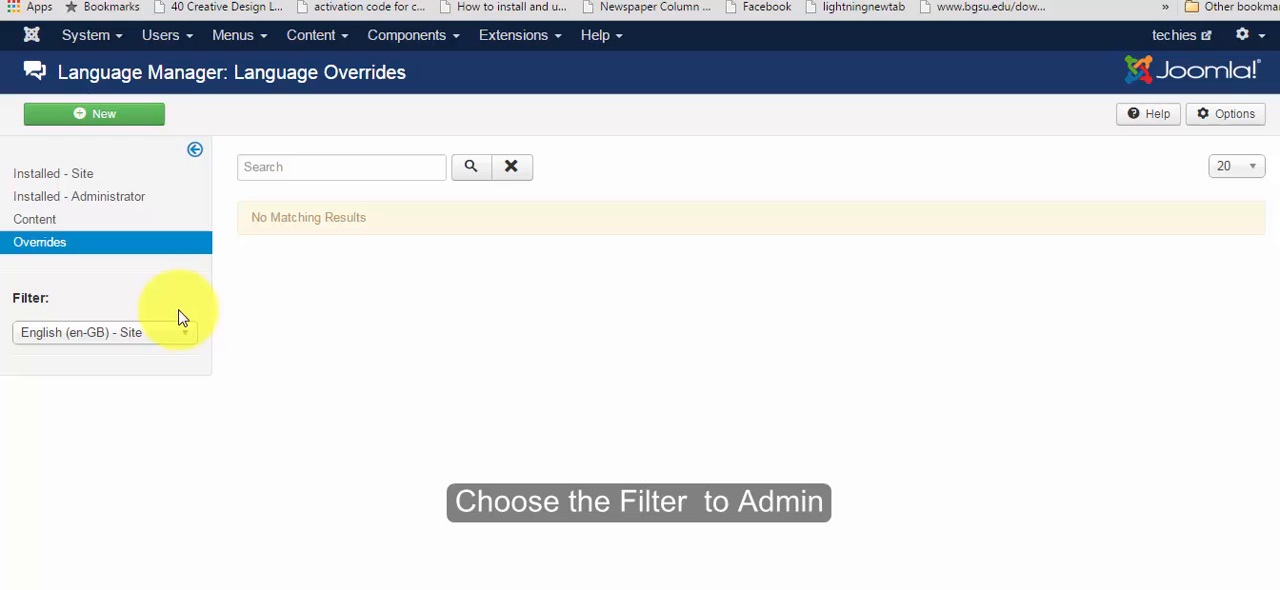
# Step: Filter the overrides list to English (en-GB) - Administrator
pyautogui.click(104, 332)
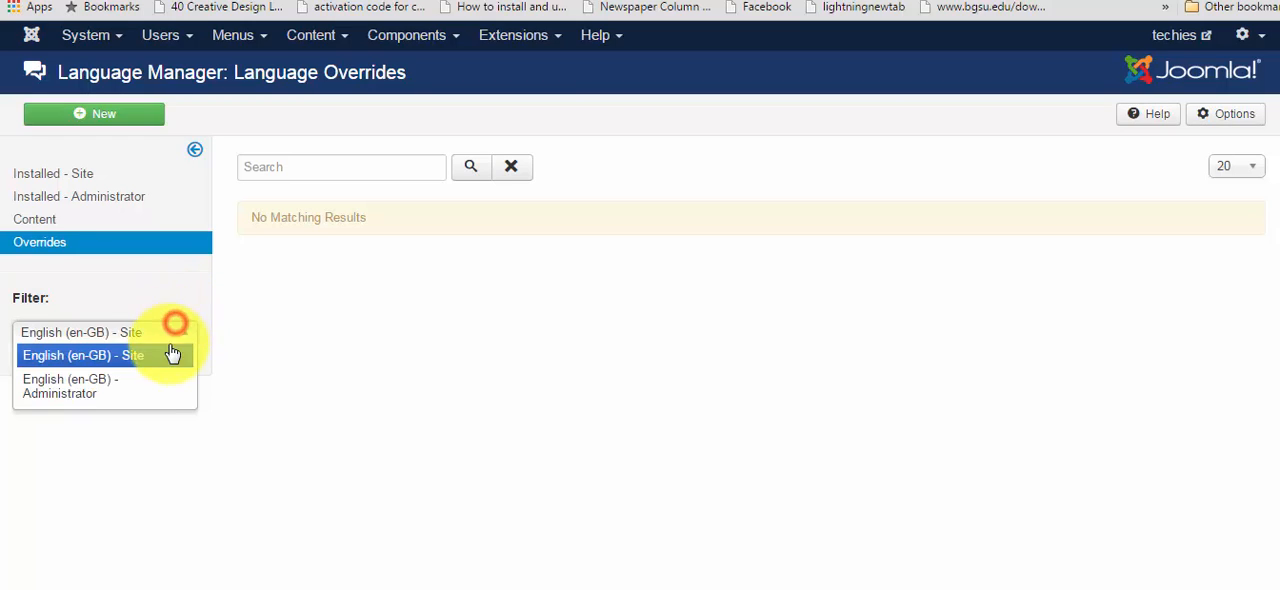
pyautogui.click(70, 386)
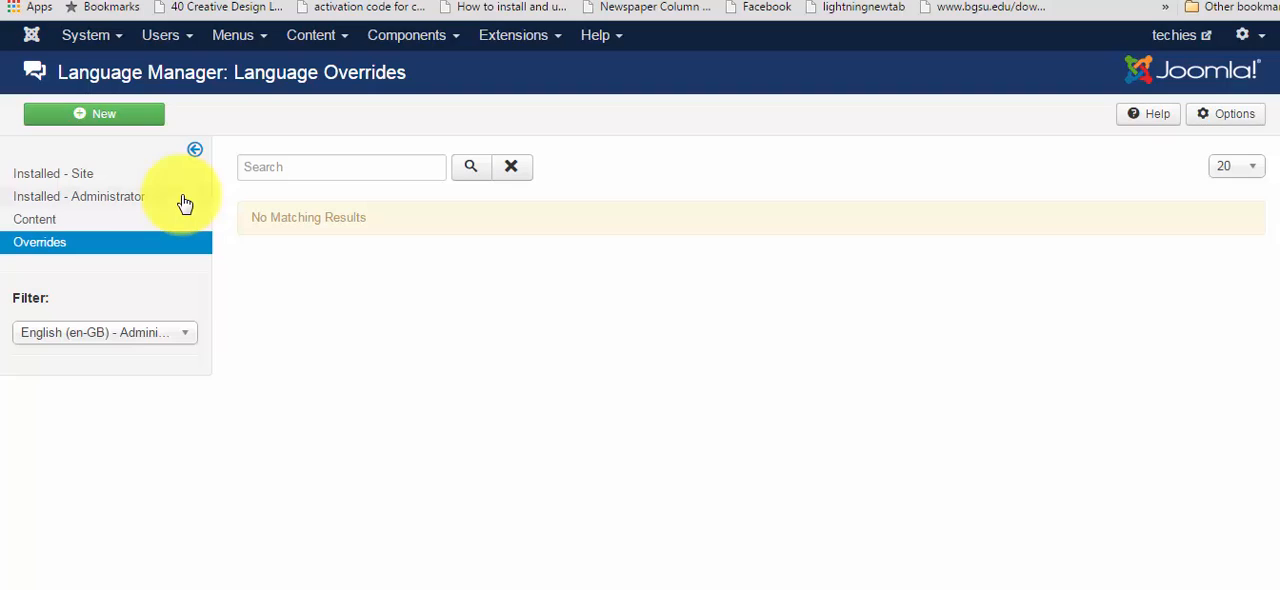
pyautogui.moveTo(172, 148)
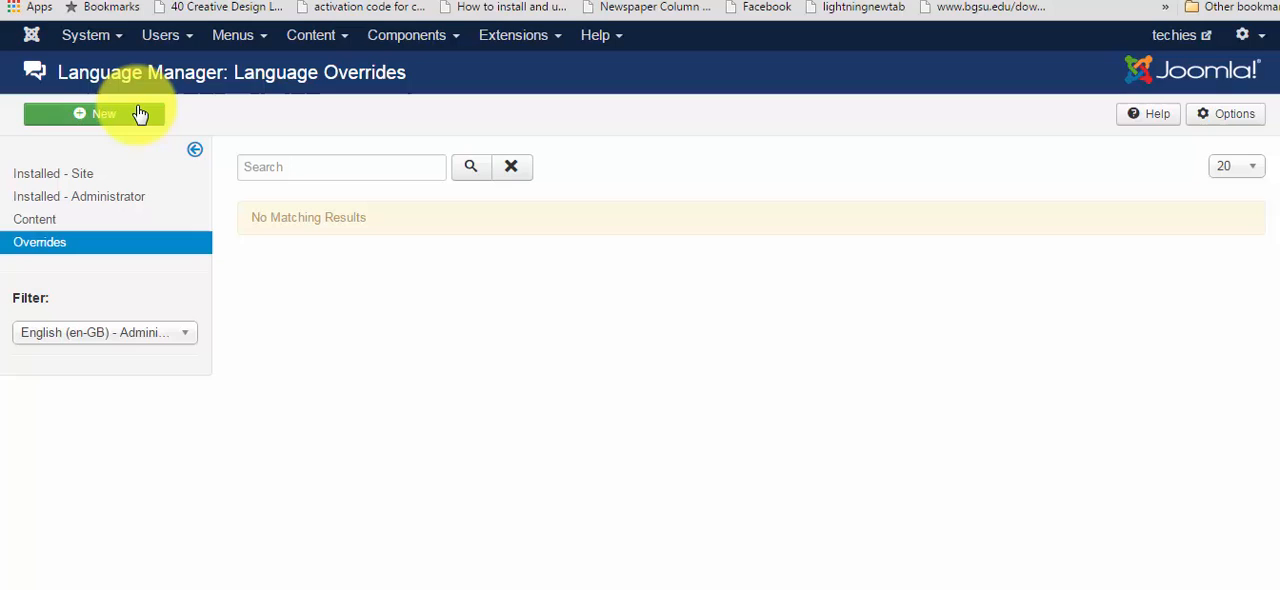
# Step: Create a new override and search language strings by value for 'Add to cart'
pyautogui.click(94, 112)
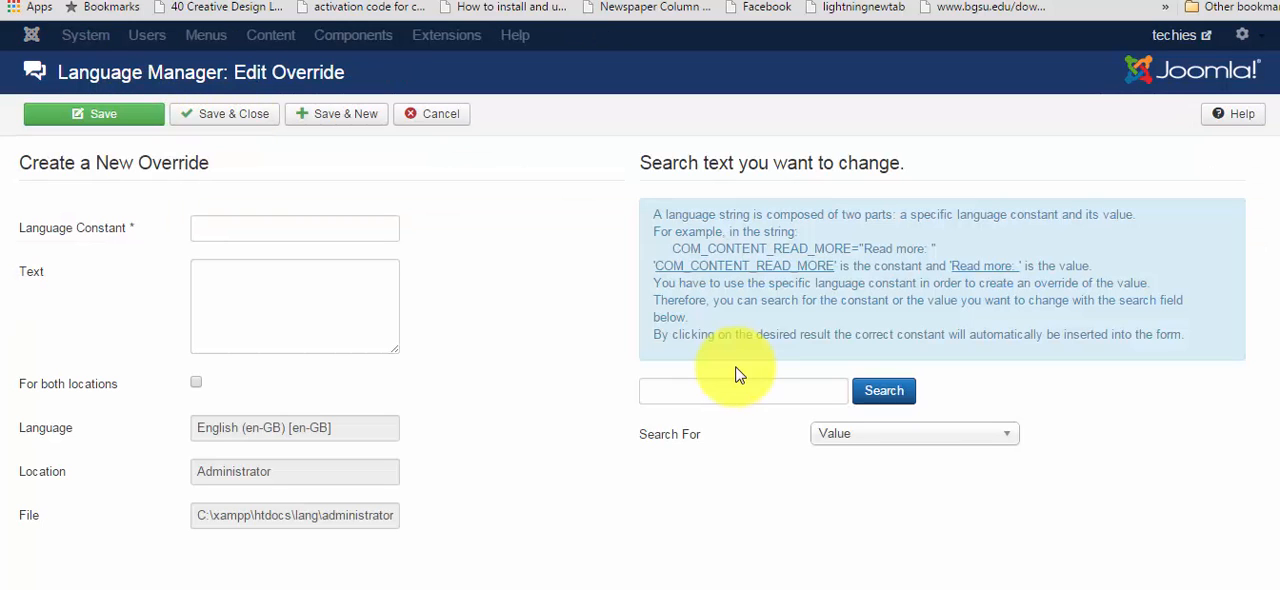
pyautogui.moveTo(744, 390)
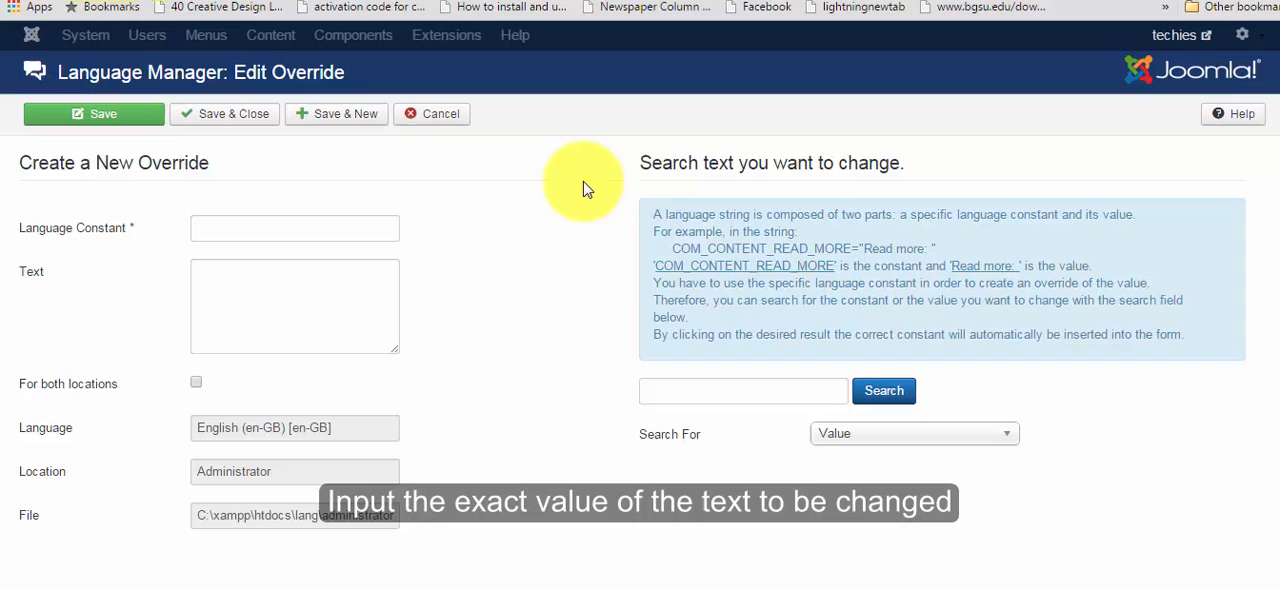
pyautogui.moveTo(688, 390)
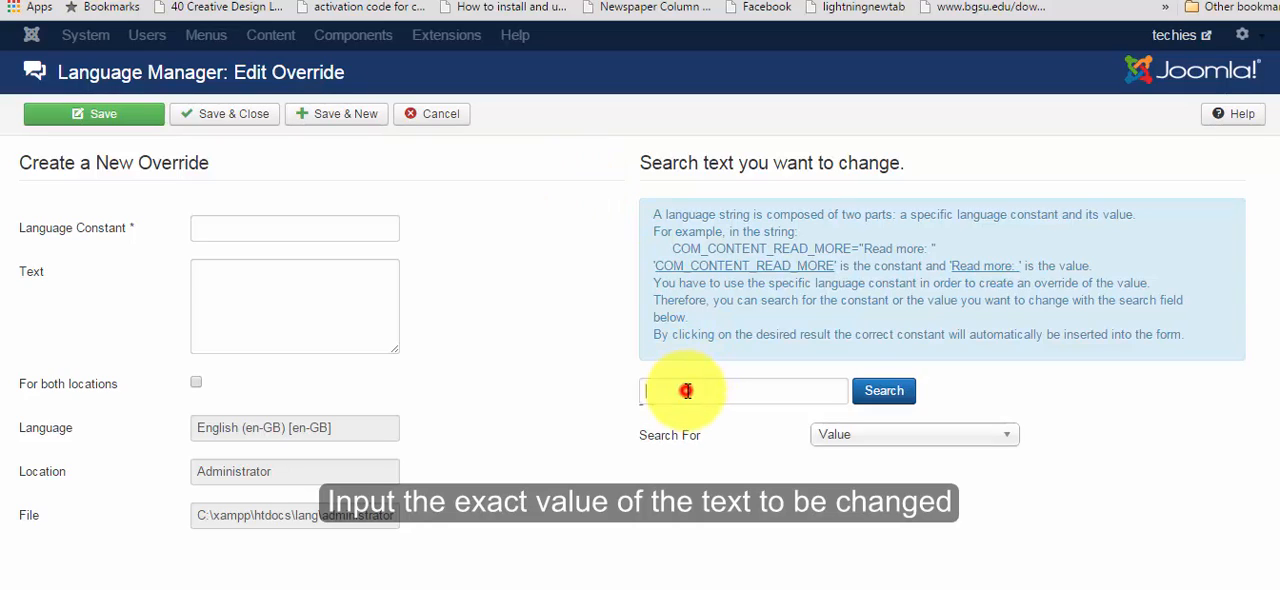
pyautogui.write('Add to cart')
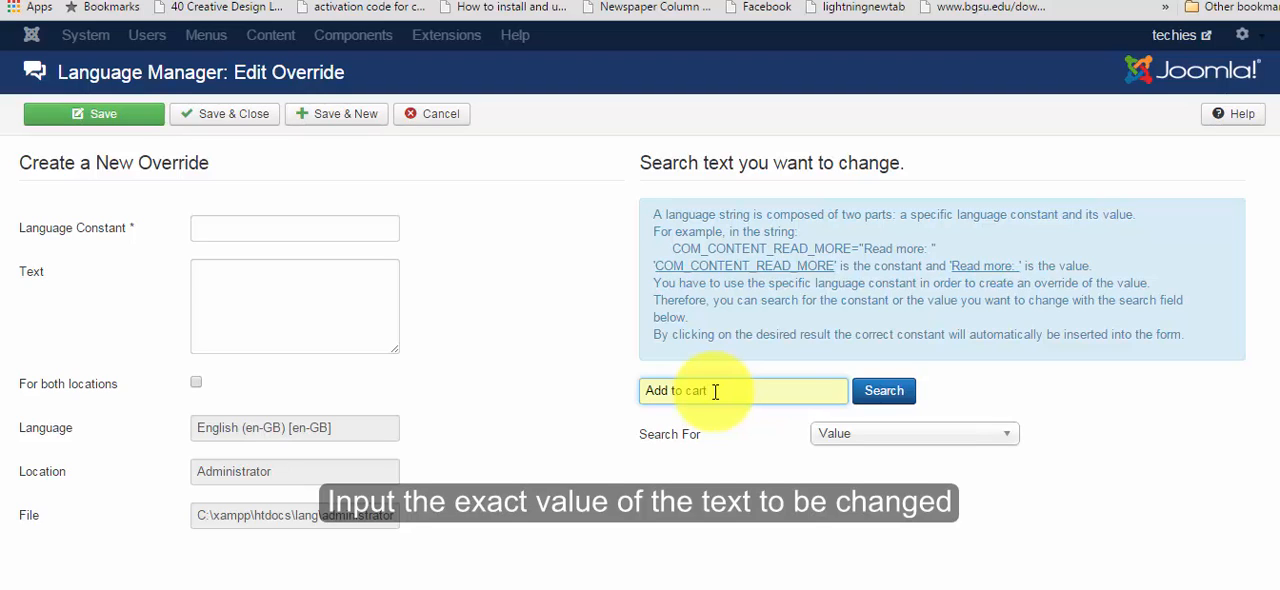
pyautogui.click(884, 390)
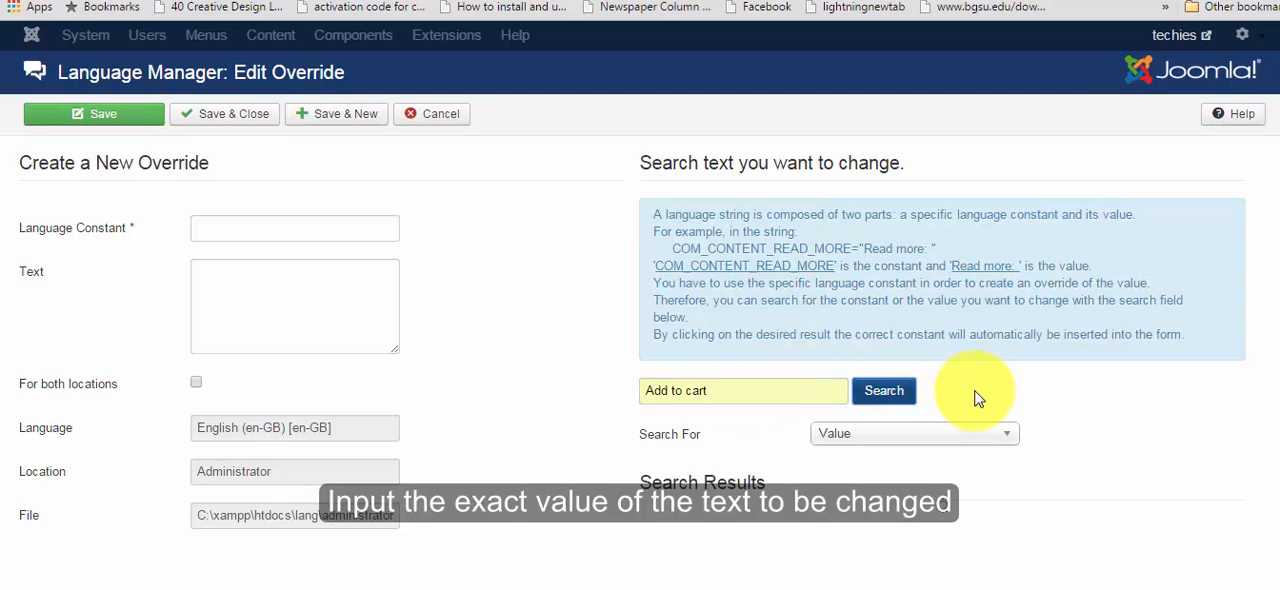
# Step: Select J2STORE_ADD_TO_CART from the results to fill the constant and 'Add to cart' text
pyautogui.click(884, 390)
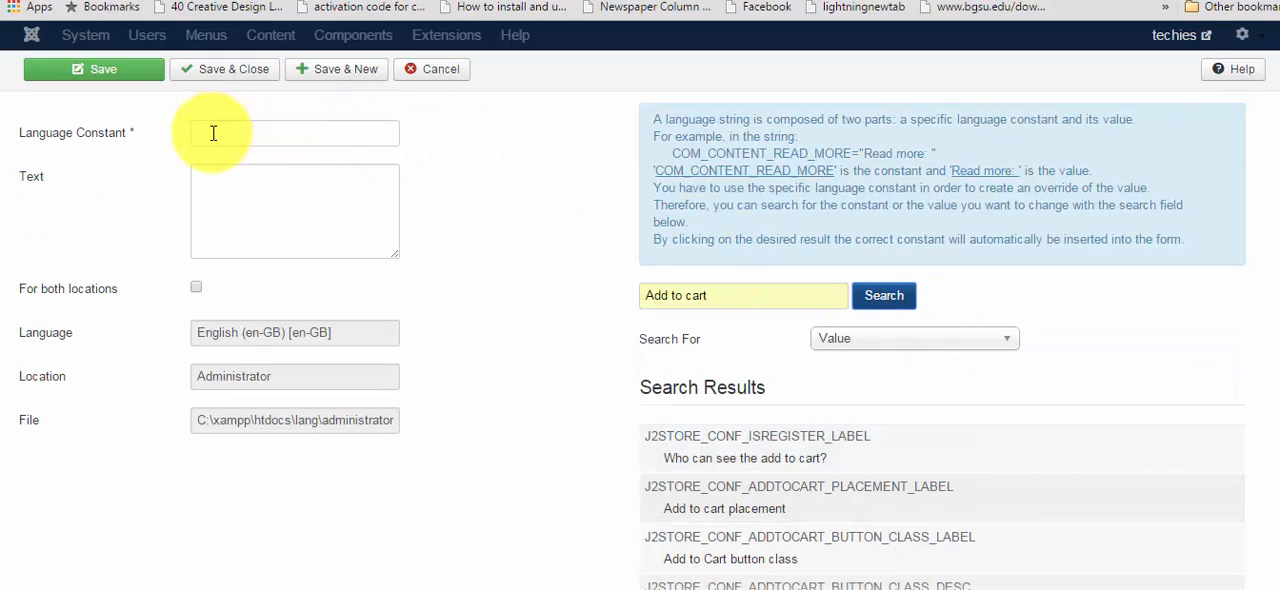
pyautogui.scroll(-3)
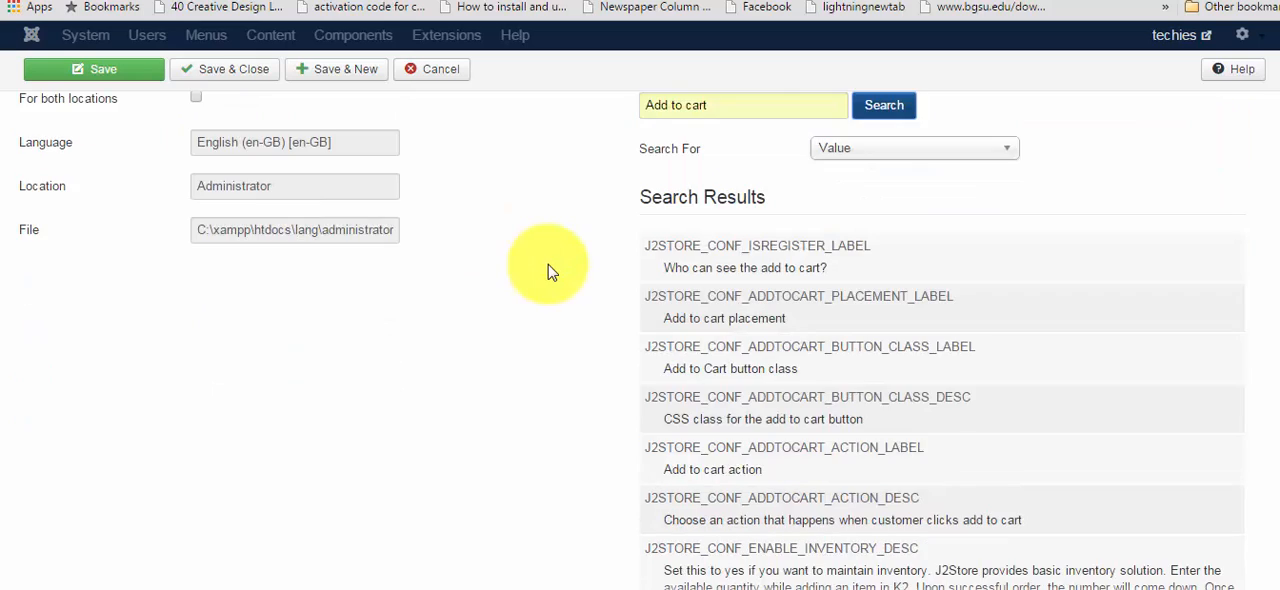
pyautogui.scroll(-3)
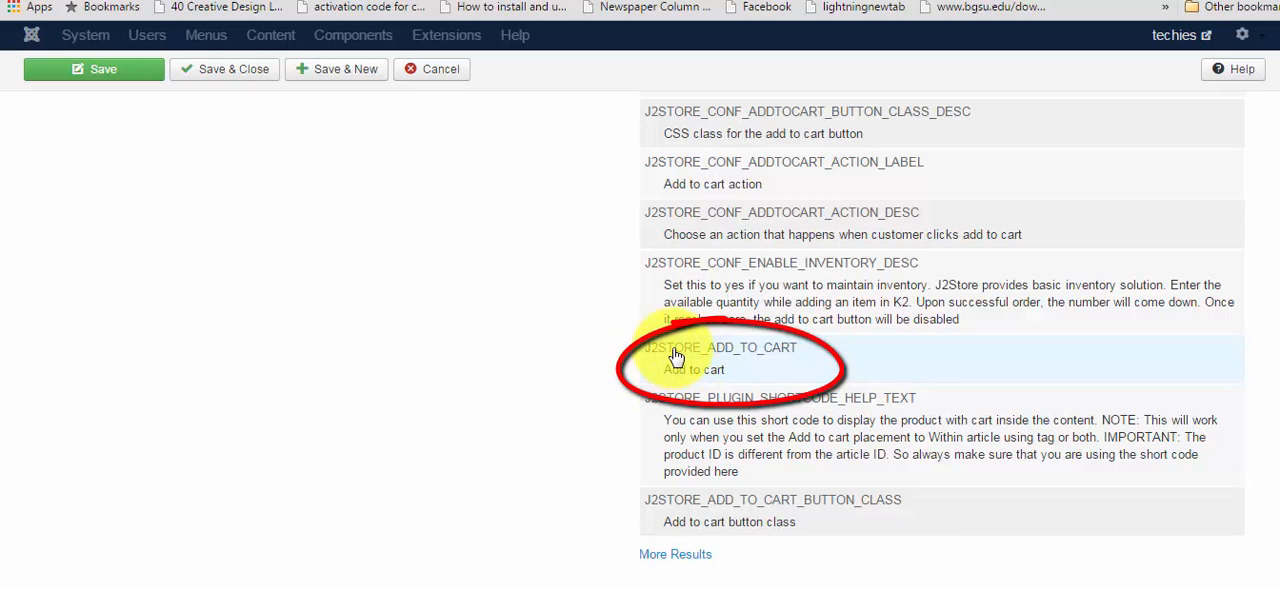
pyautogui.moveTo(676, 354)
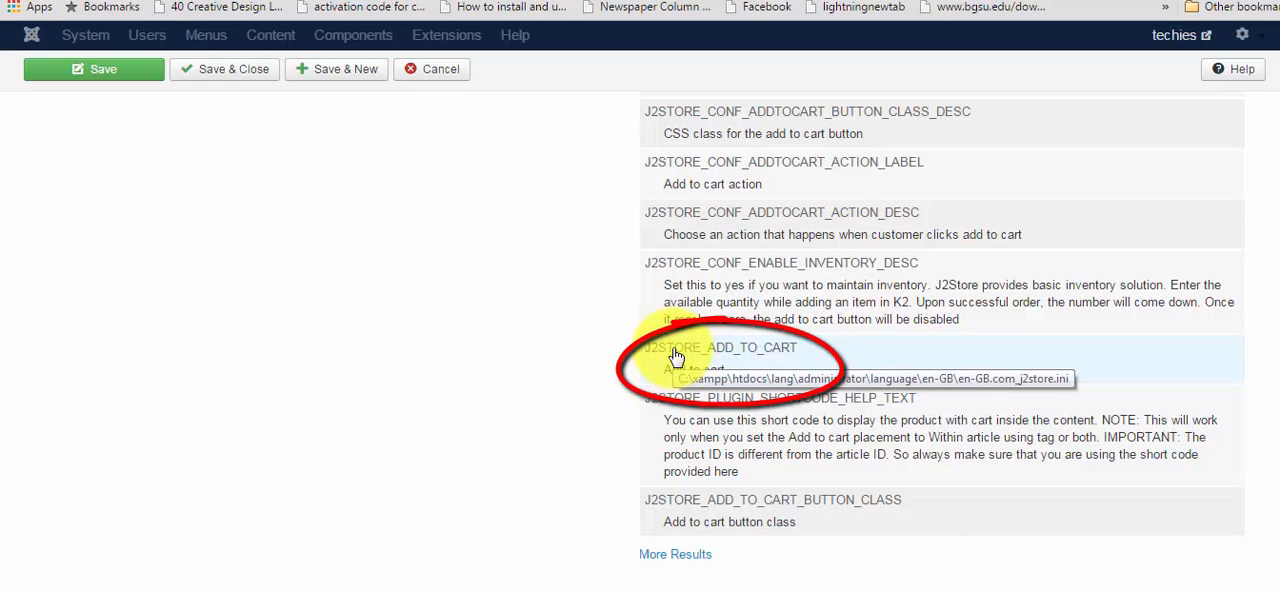
pyautogui.click(720, 348)
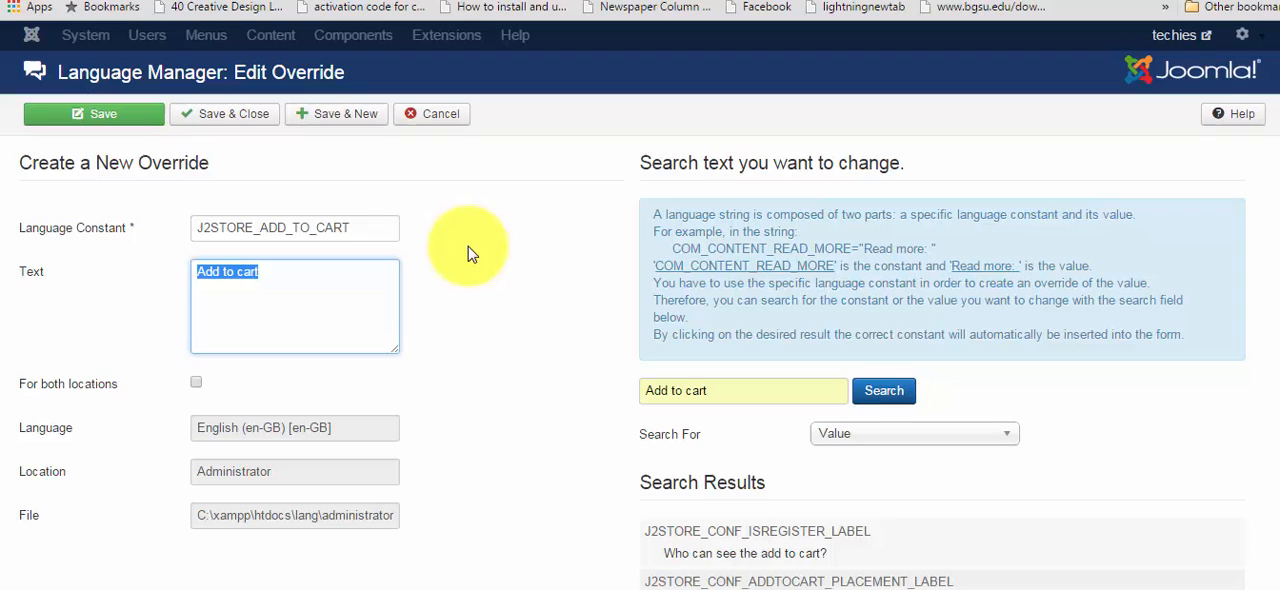
# Step: Set the override text to 'Buy' for both locations, save and close, and view the storefront button
pyautogui.write('Buy')
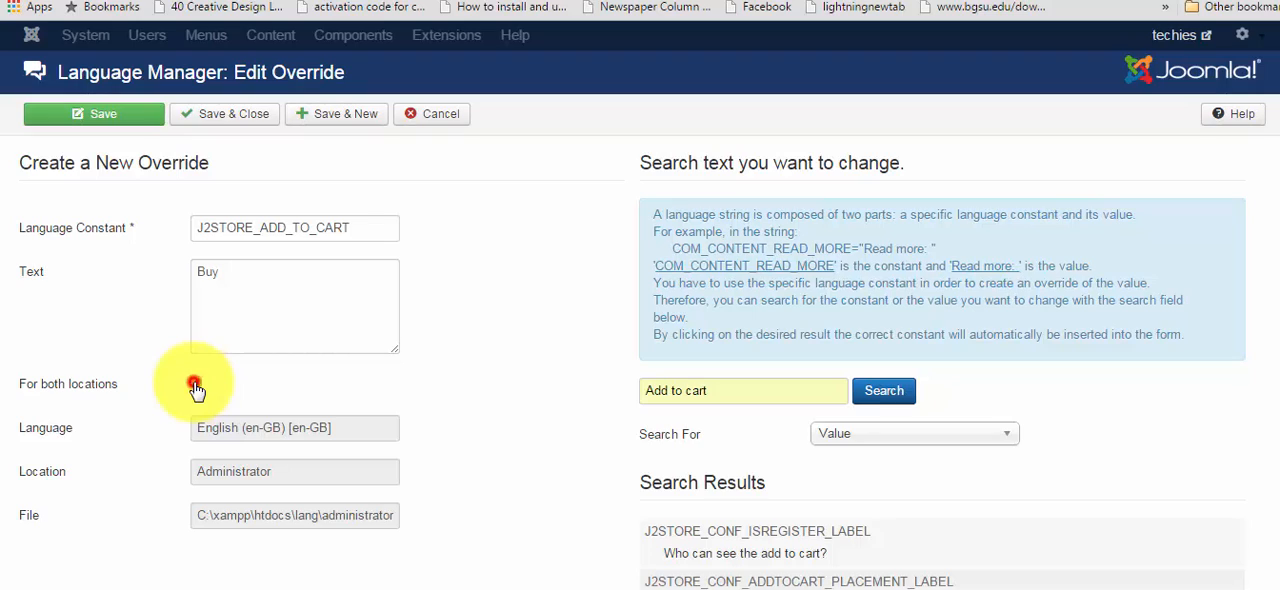
pyautogui.click(196, 380)
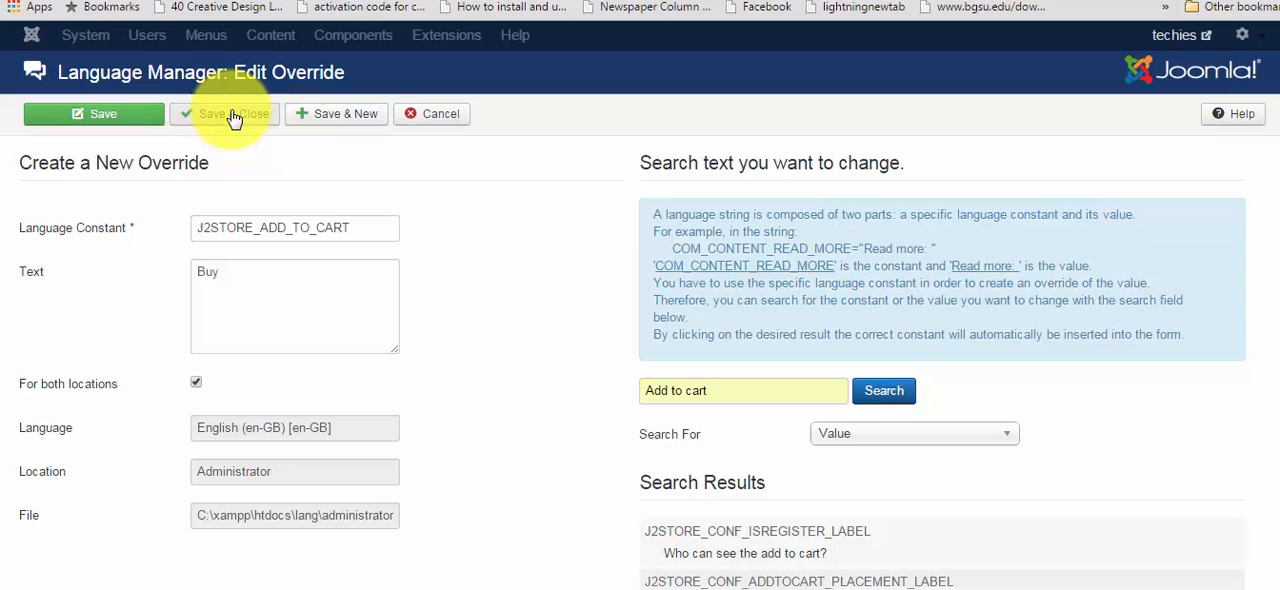
pyautogui.click(232, 112)
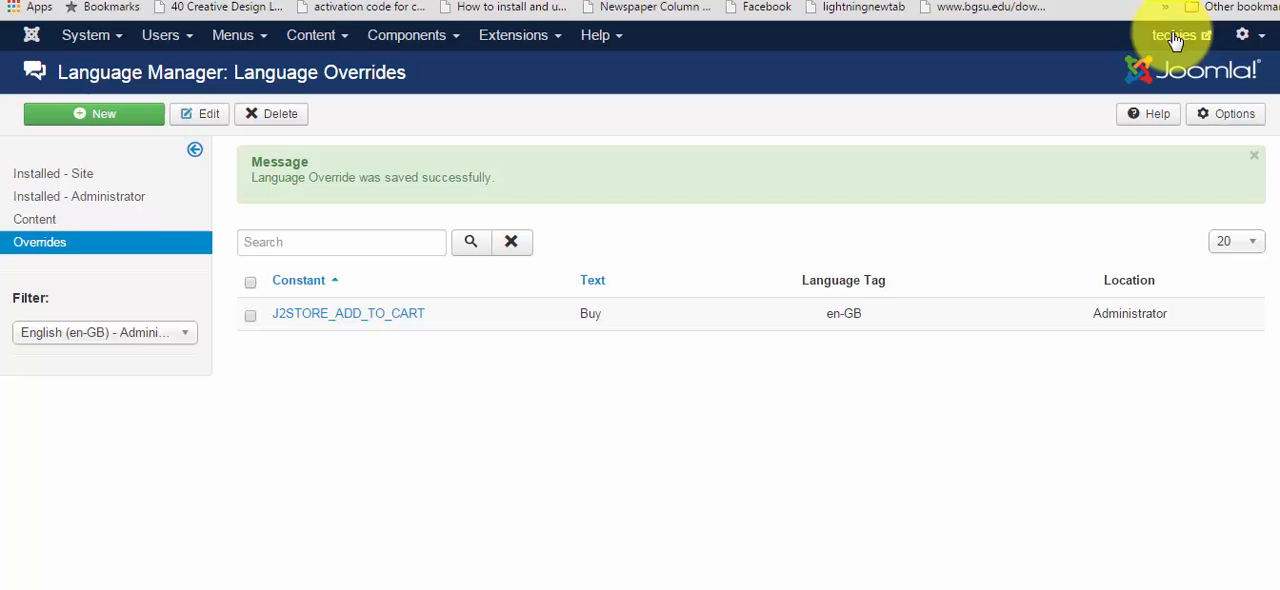
pyautogui.click(1176, 36)
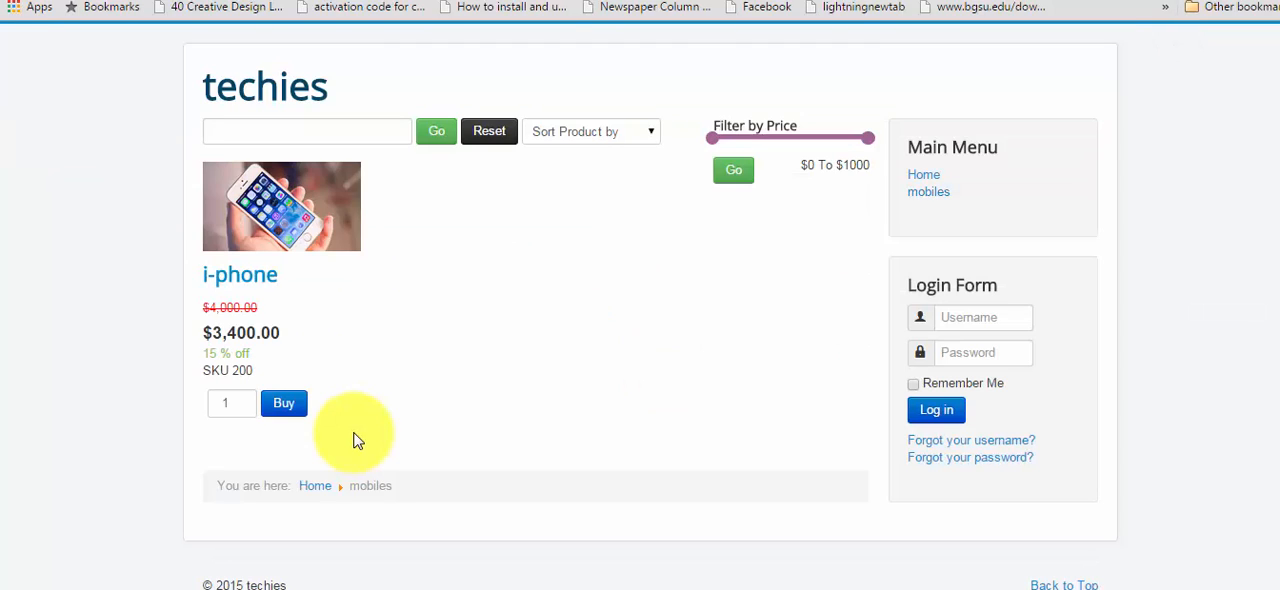